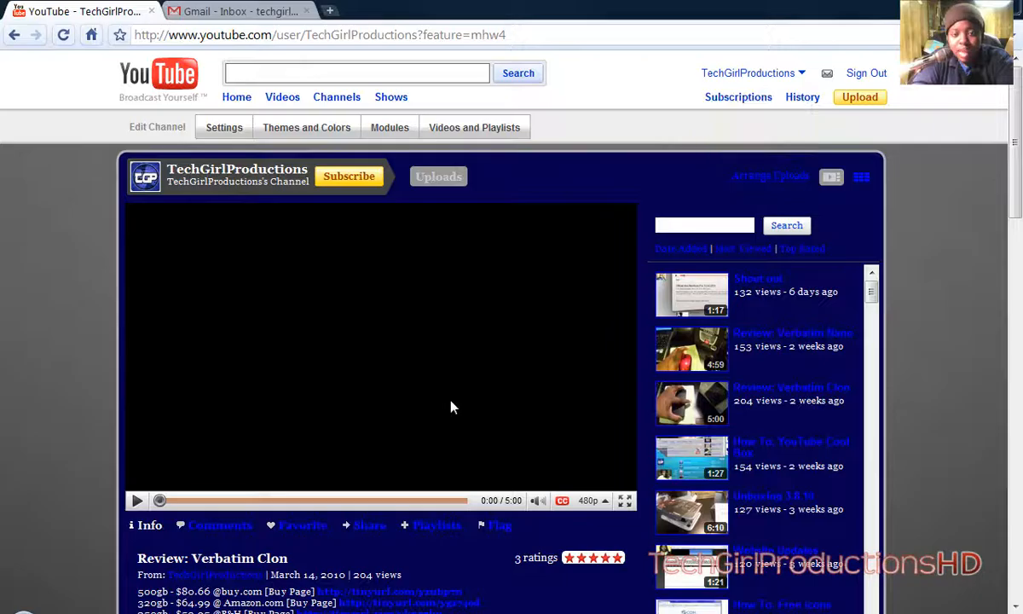
mouse_move(396, 342)
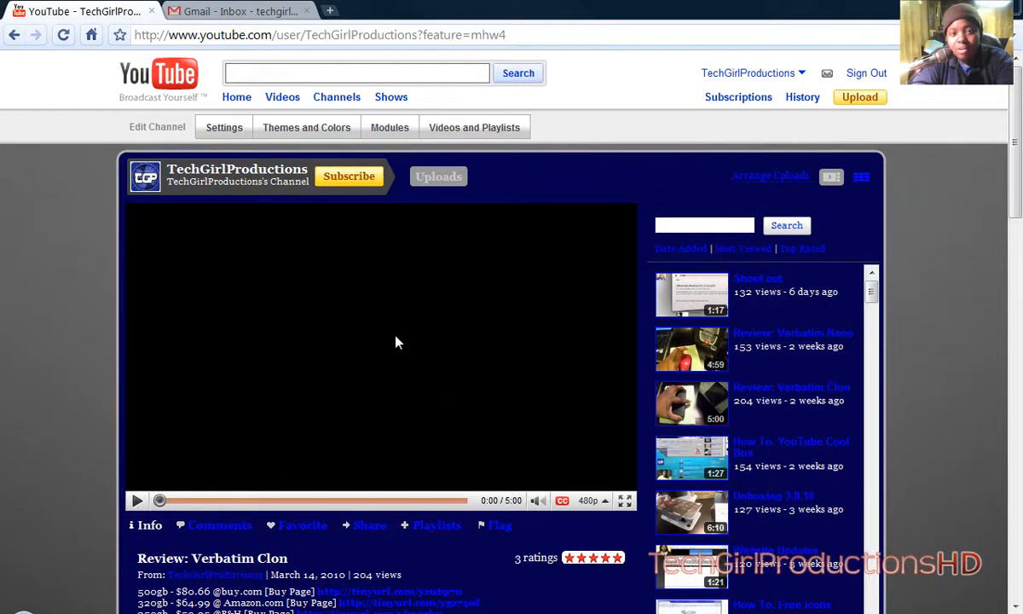
- Switch from the YouTube tab over to the Gmail inbox
click(239, 11)
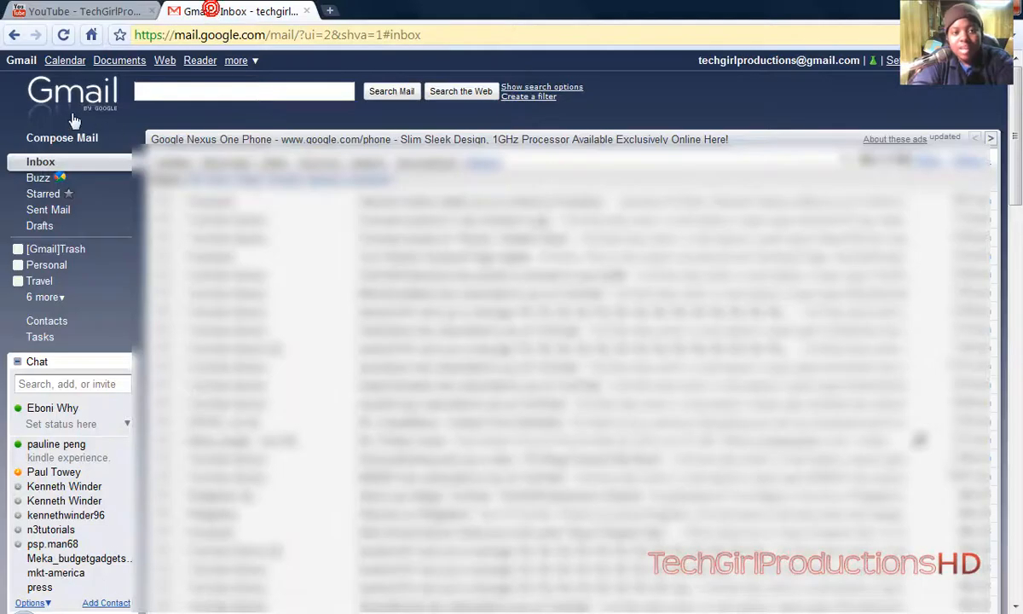
mouse_move(175, 119)
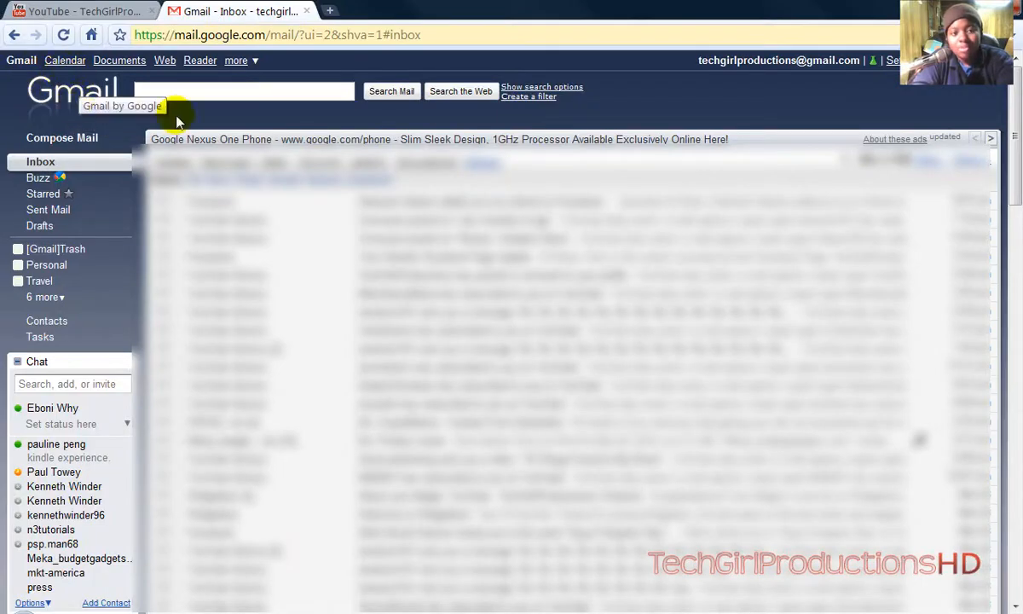
mouse_move(772, 115)
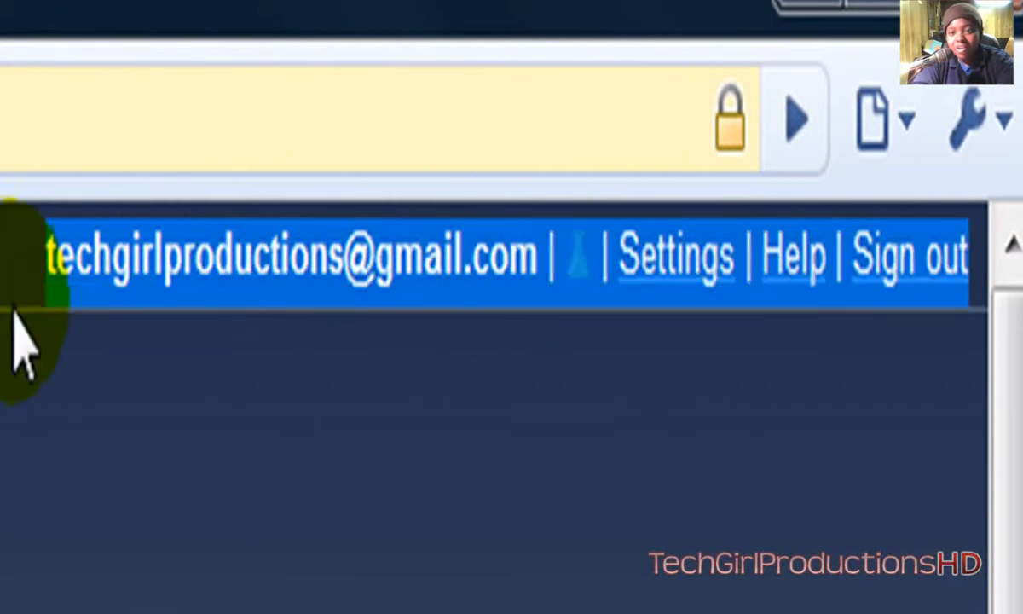
mouse_move(554, 392)
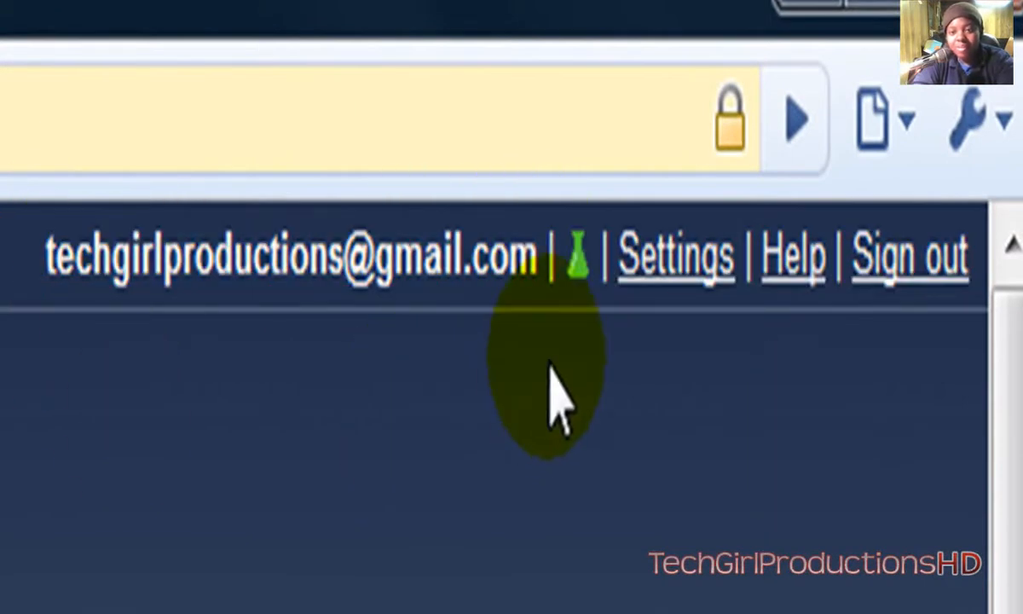
mouse_move(676, 255)
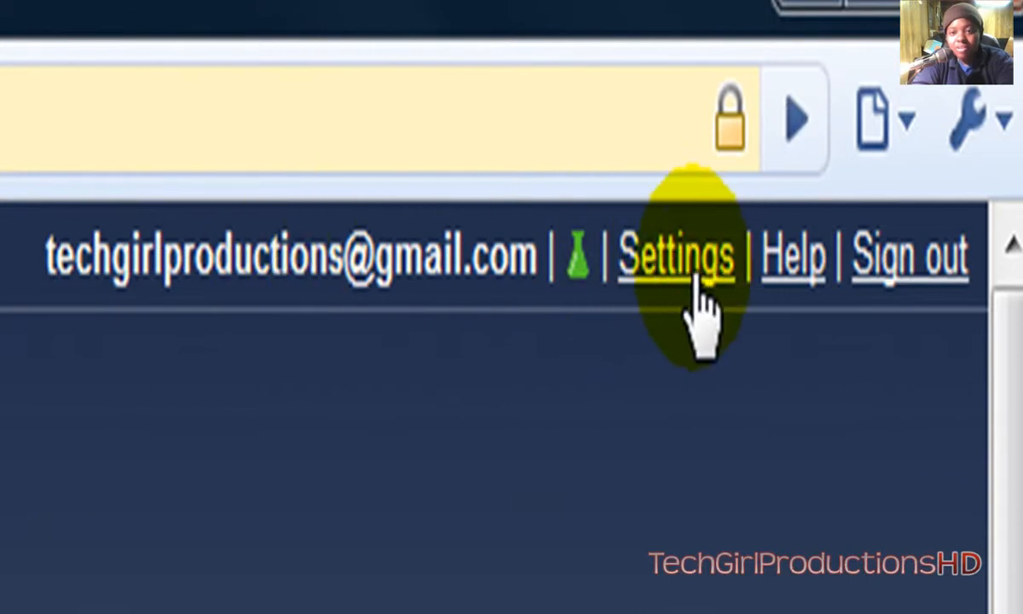
mouse_move(641, 204)
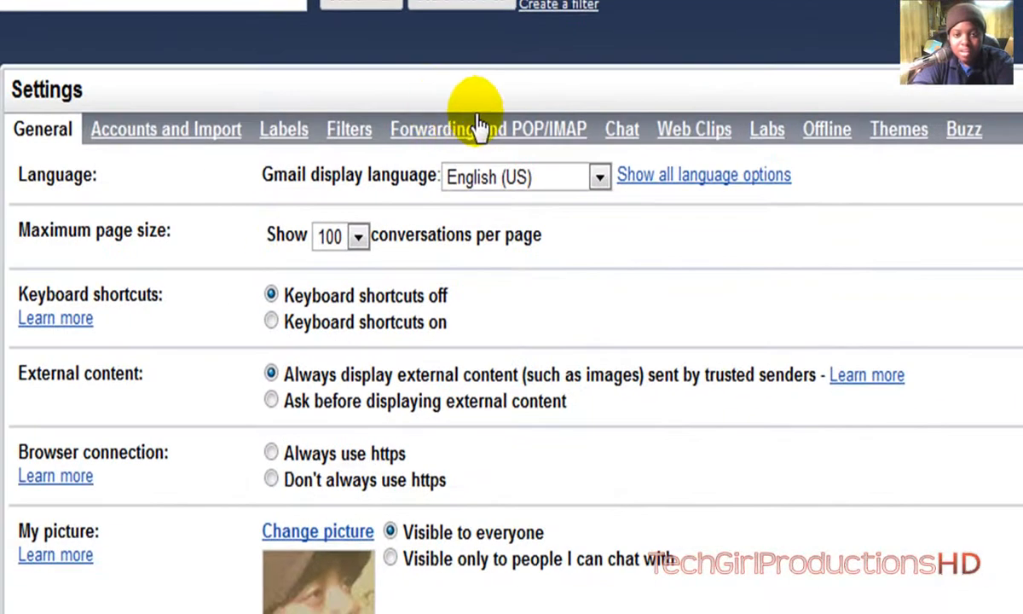
mouse_move(898, 129)
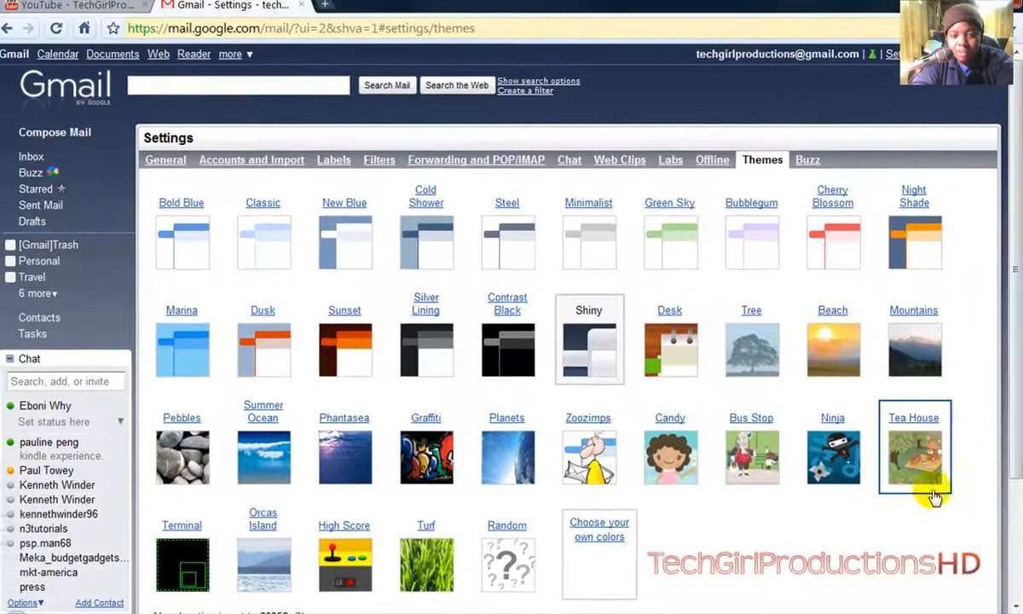
scroll(down, 3)
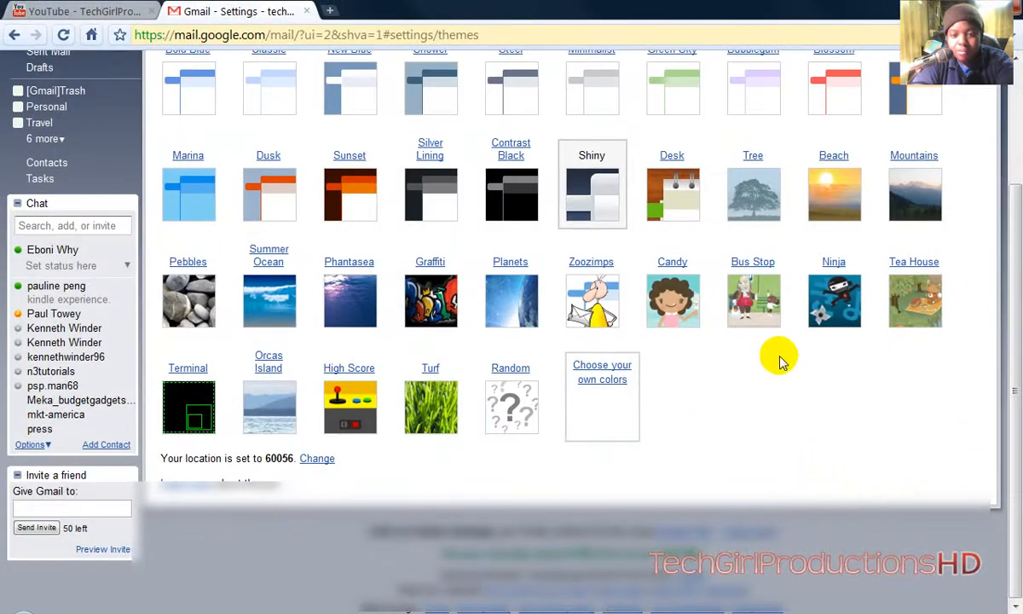
click(512, 396)
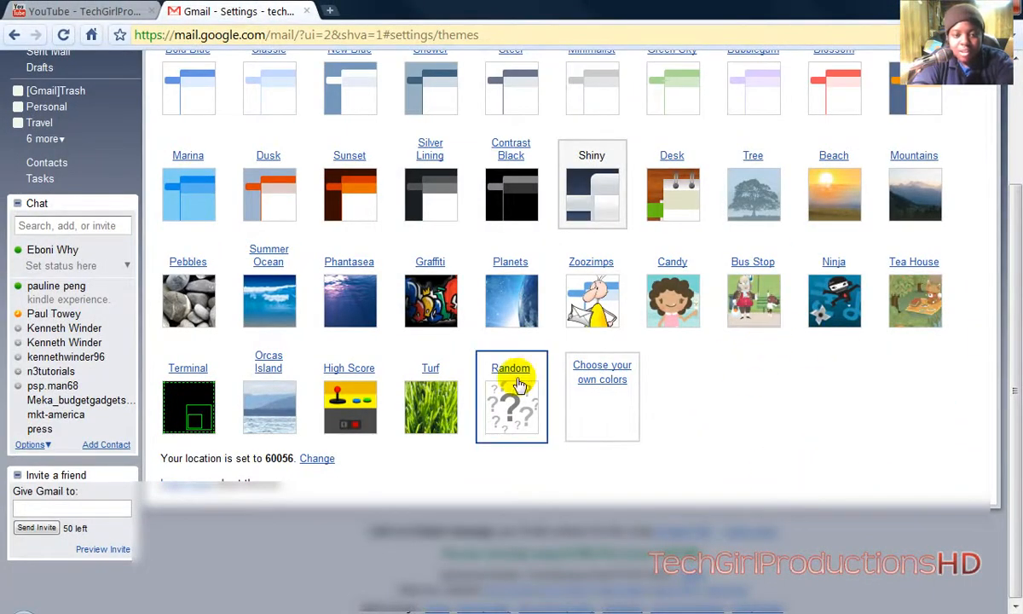
click(429, 300)
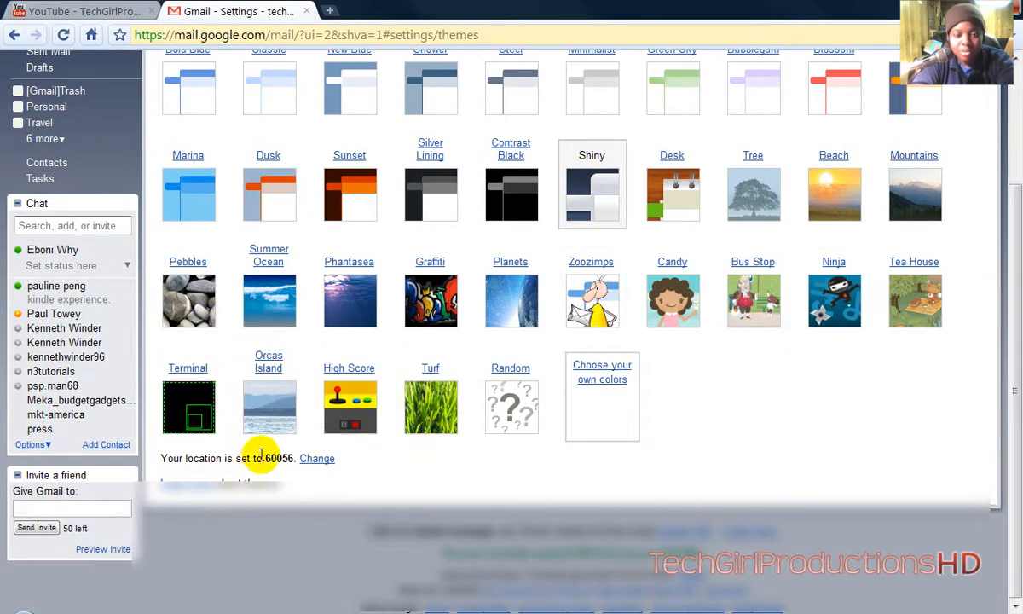
double_click(278, 457)
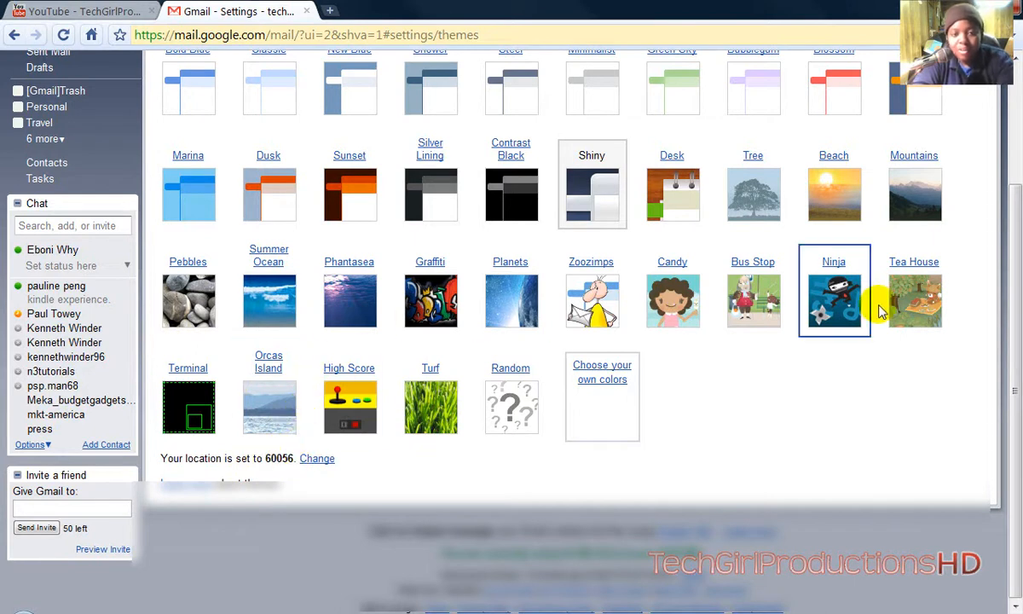
mouse_move(695, 369)
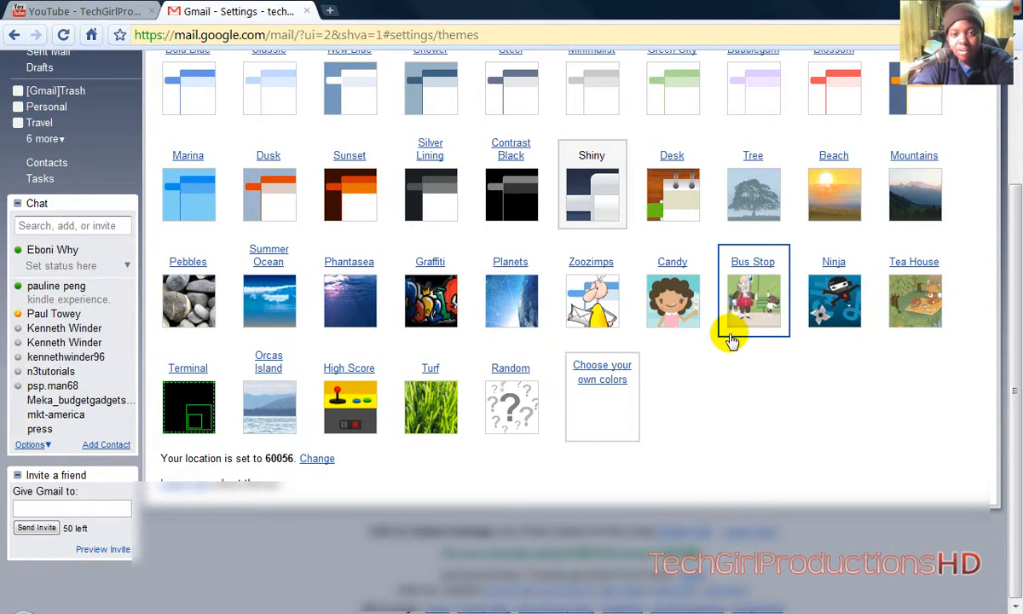
scroll(up, 3)
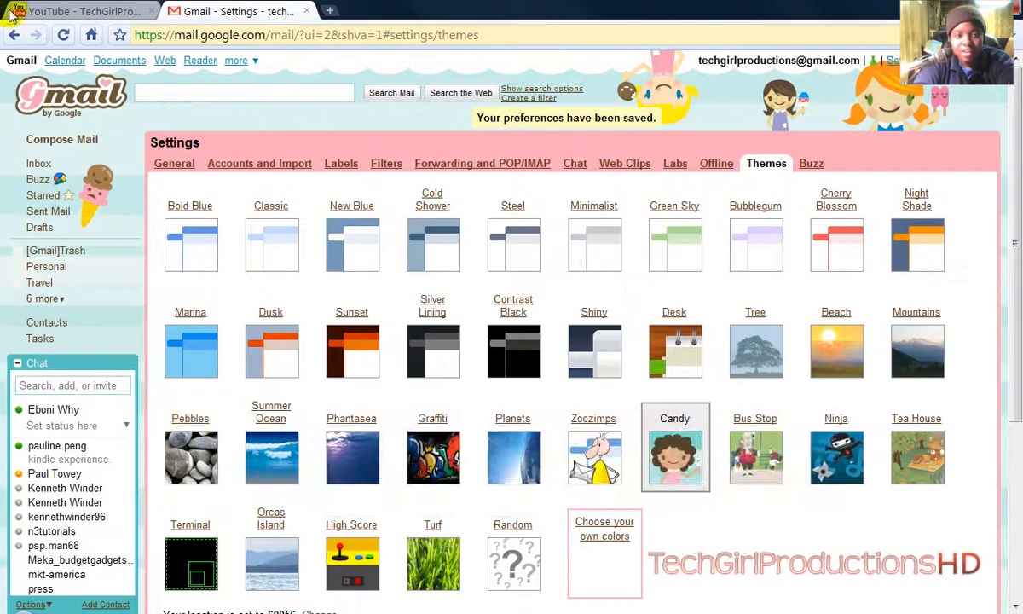
mouse_move(5, 98)
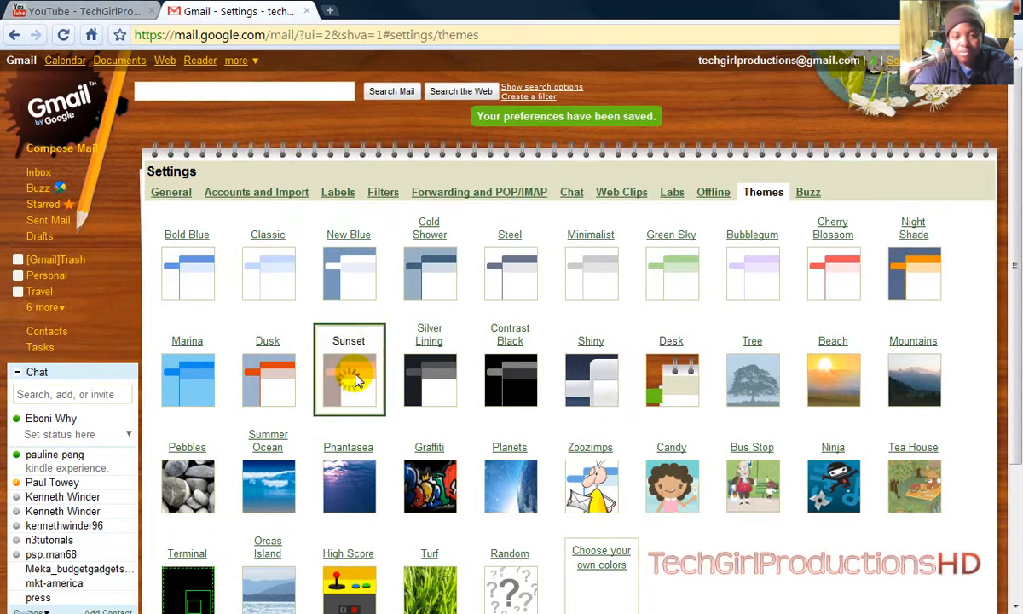
- Apply the Sunset theme from the Themes gallery
click(271, 380)
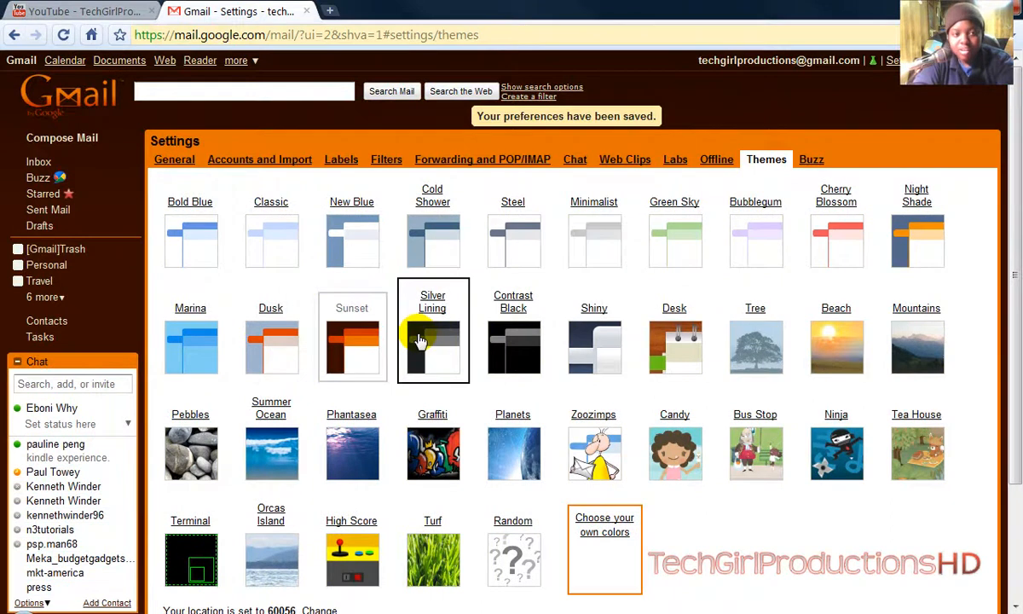
- Try the Zoozimps theme, then apply the Random theme with its grassy background
scroll(down, 3)
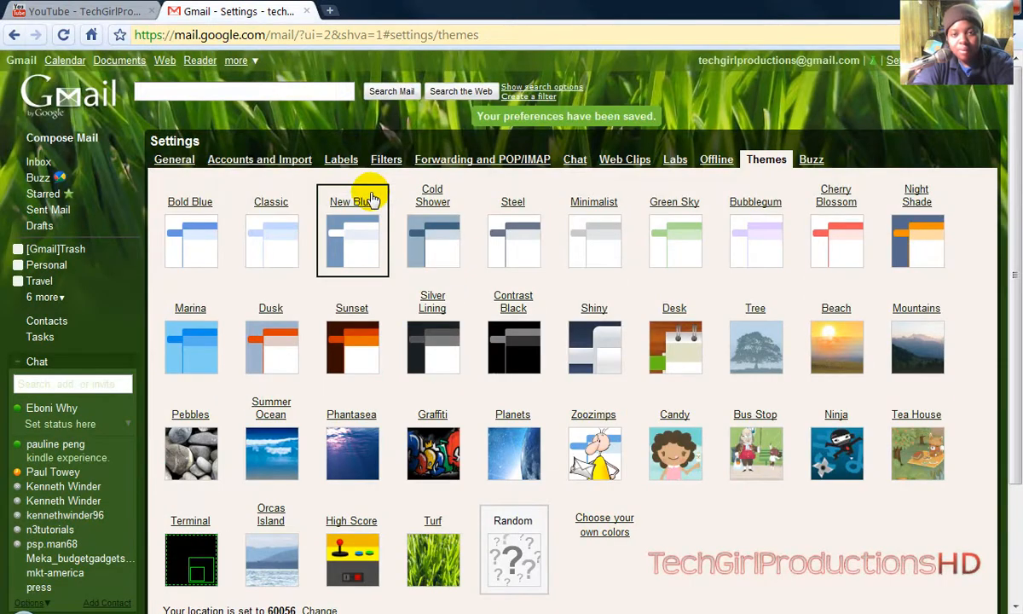
scroll(down, 3)
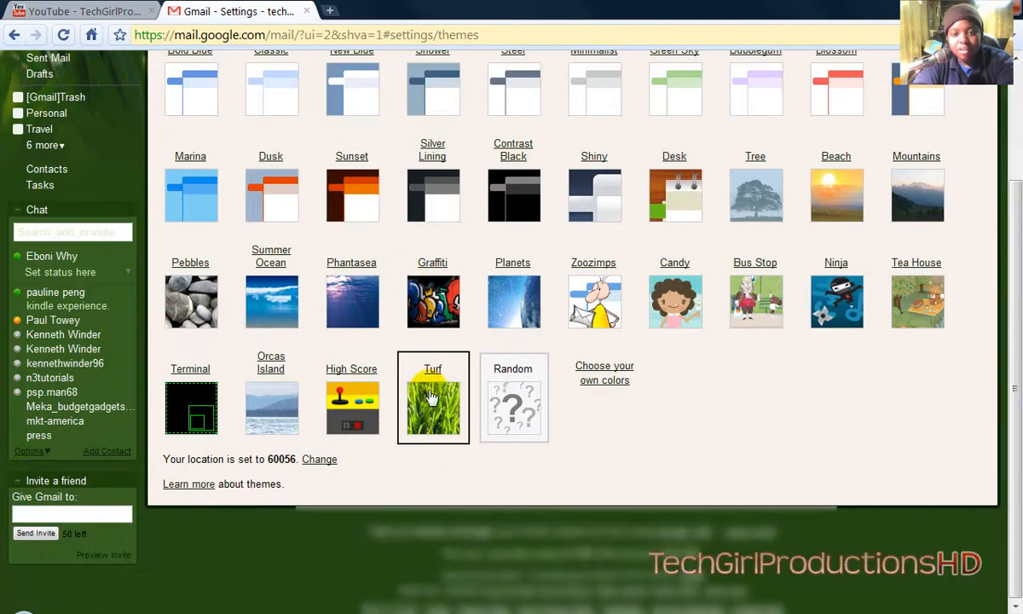
click(432, 301)
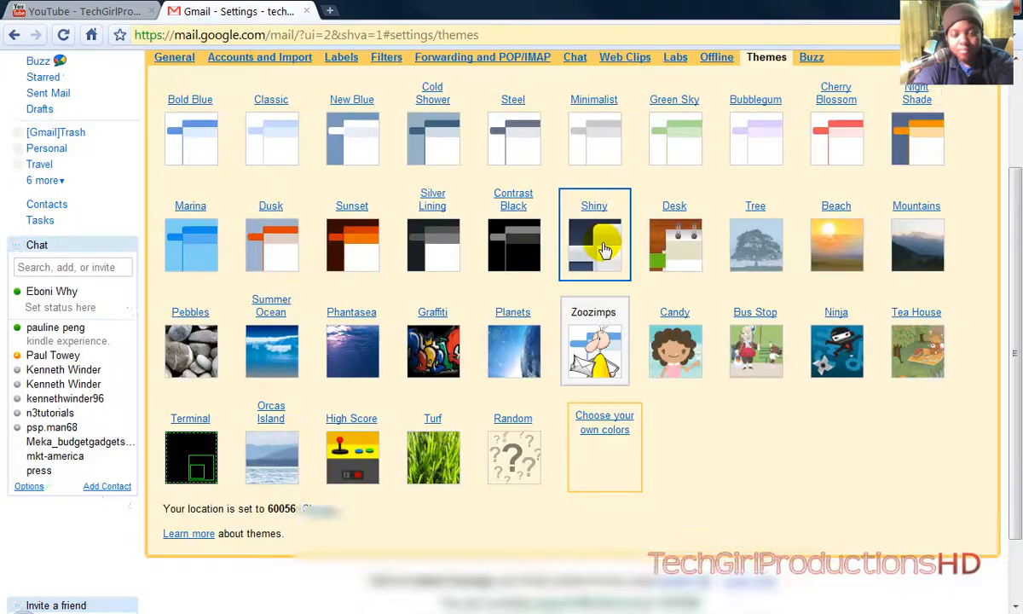
scroll(down, 3)
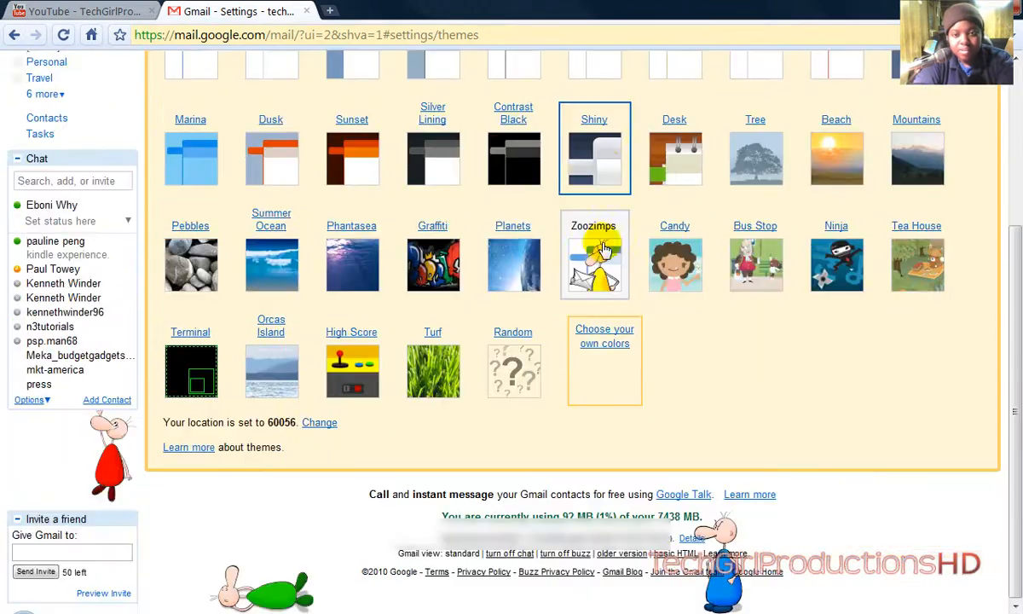
click(512, 371)
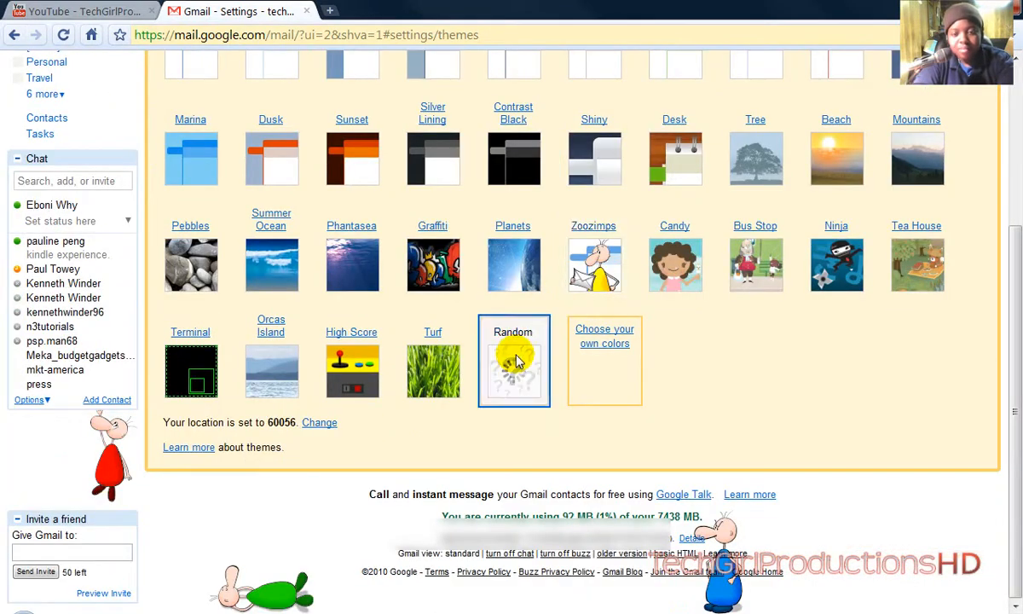
click(513, 366)
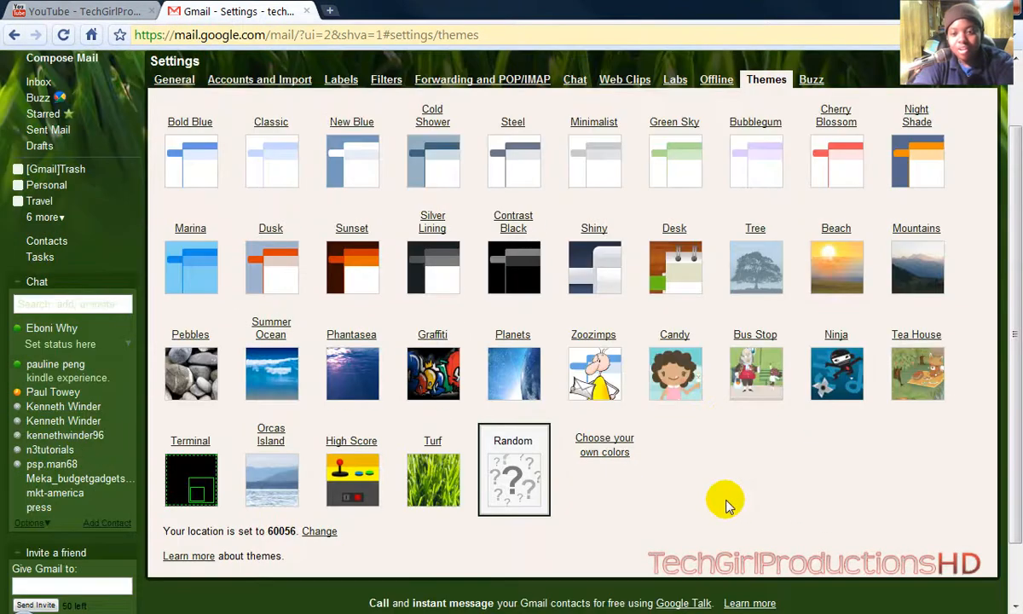
mouse_move(604, 444)
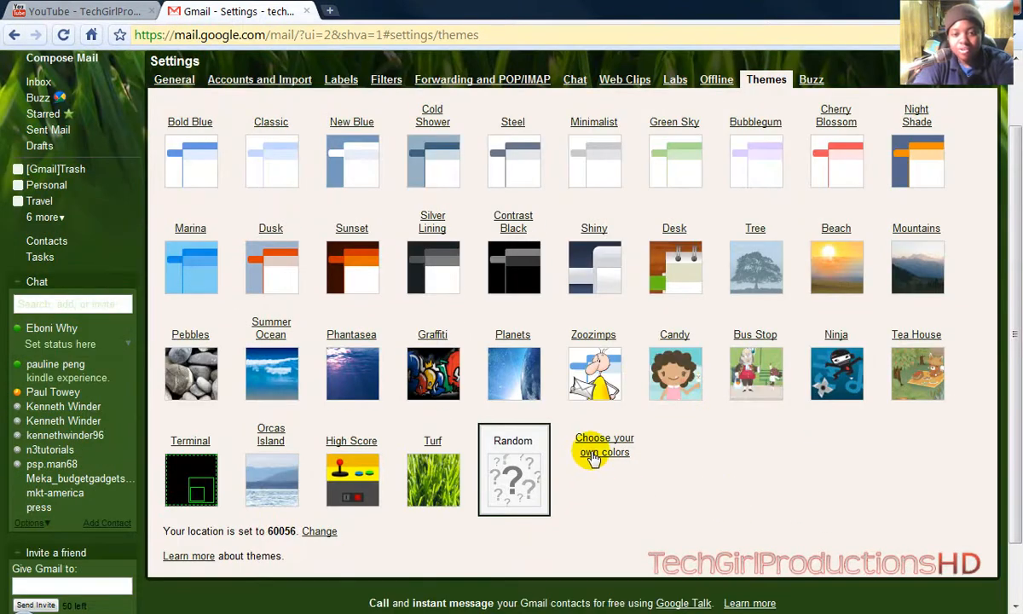
- Create a custom colour theme with a dark grey main background
click(605, 444)
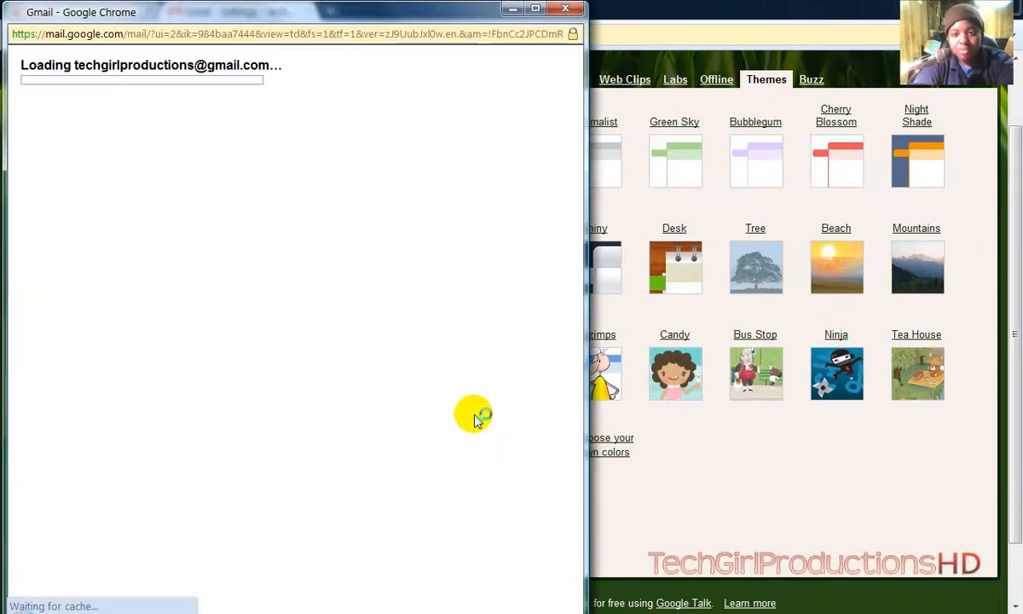
mouse_move(521, 388)
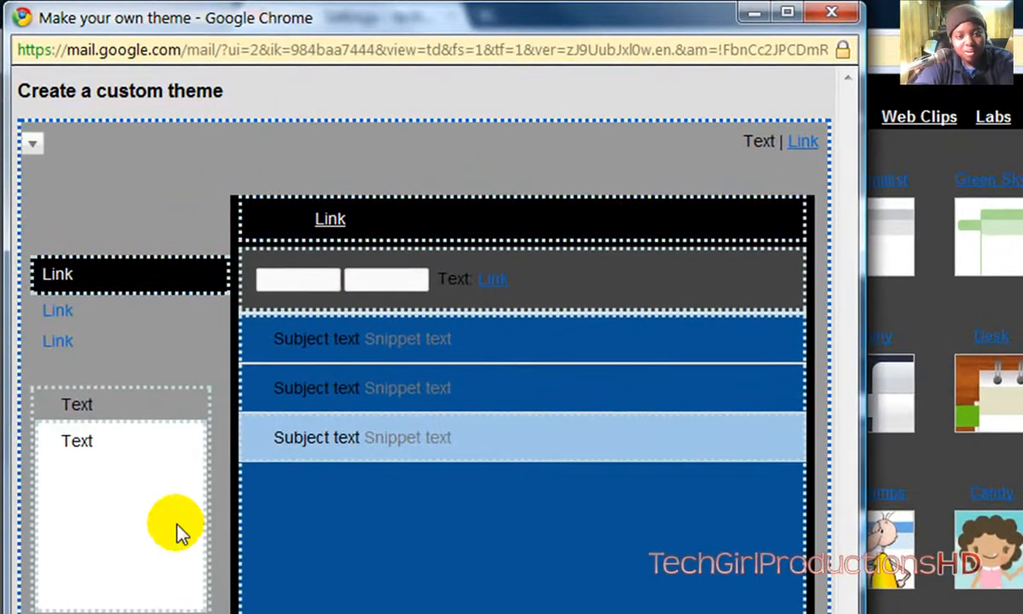
click(32, 143)
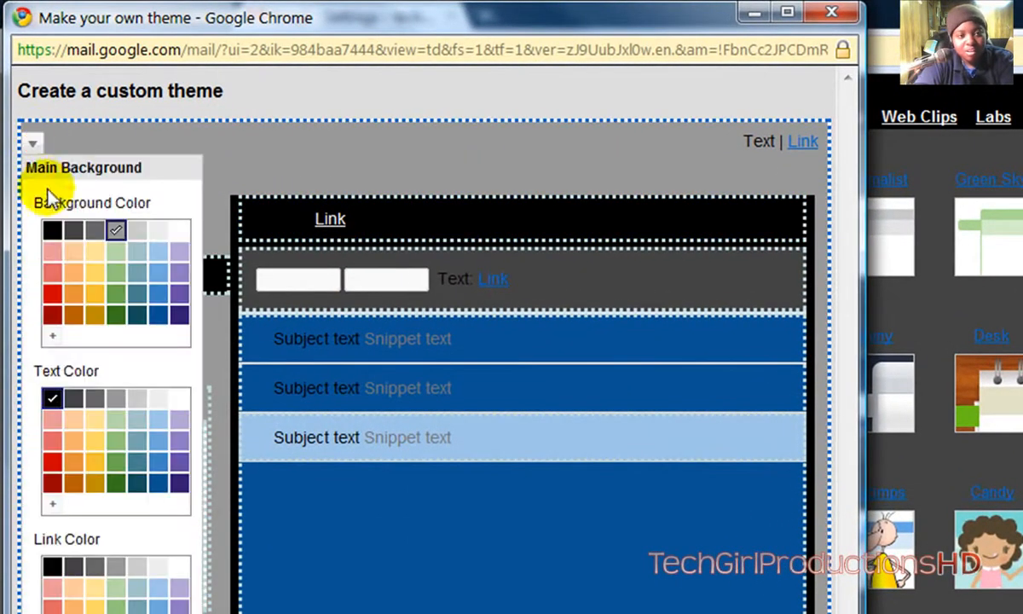
click(72, 229)
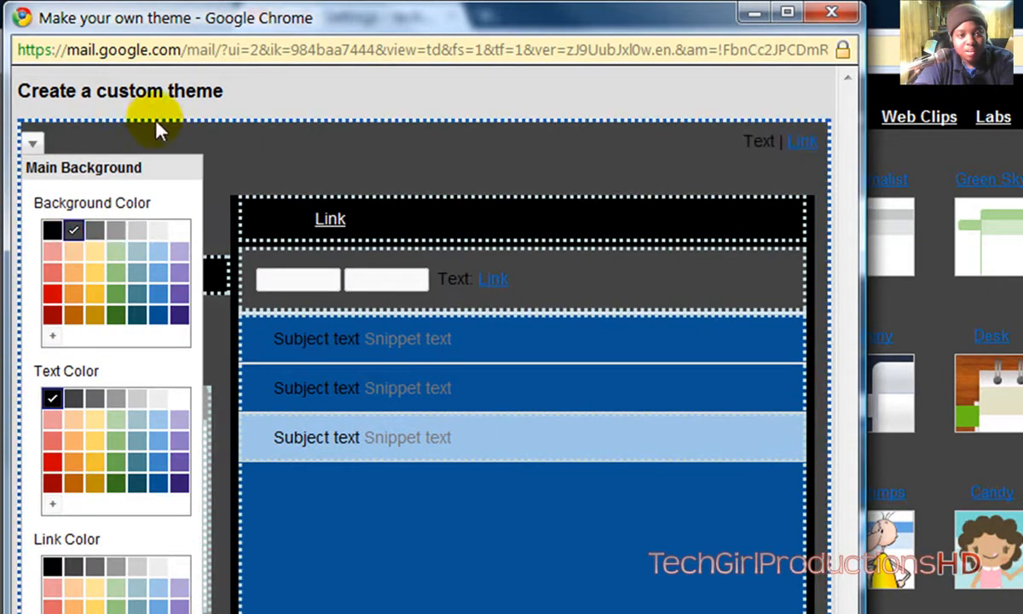
click(32, 142)
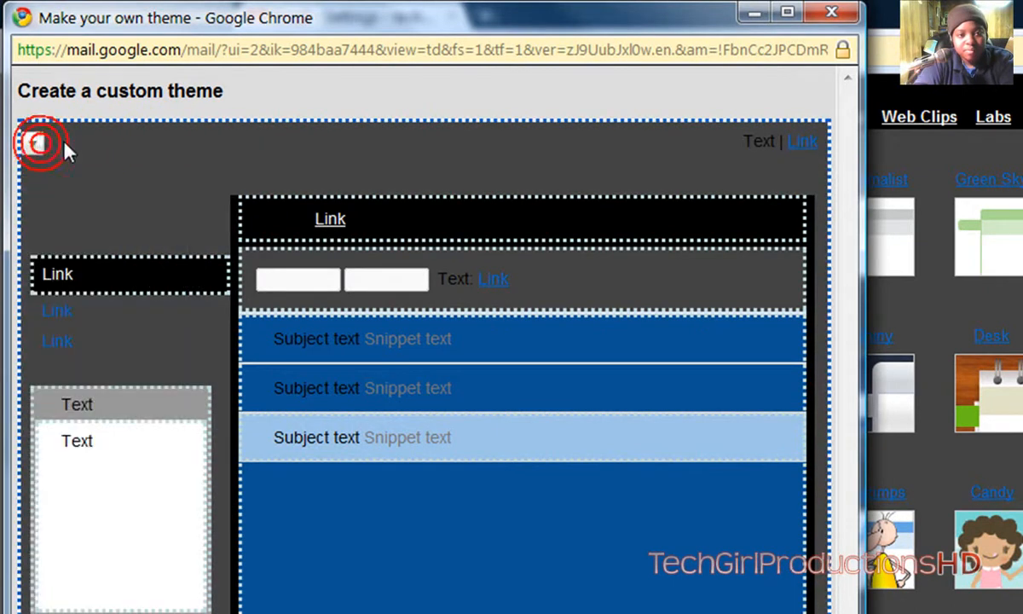
click(38, 143)
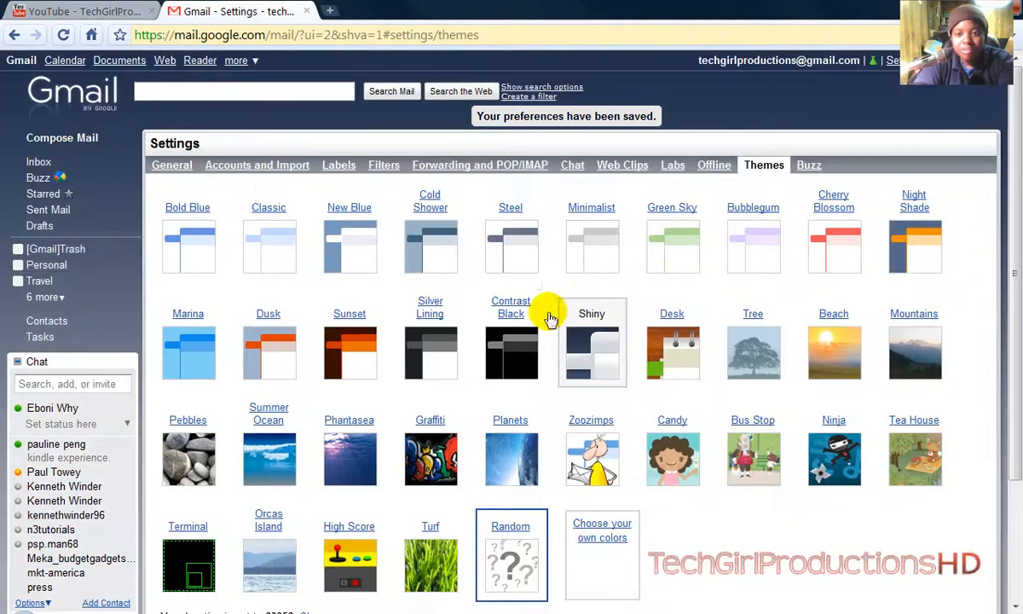
mouse_move(528, 184)
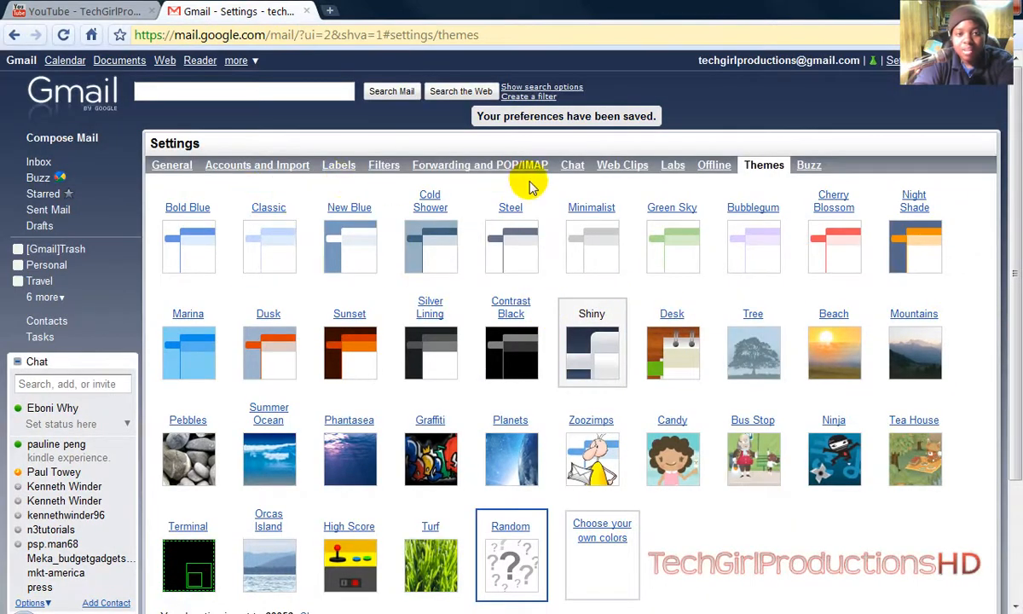